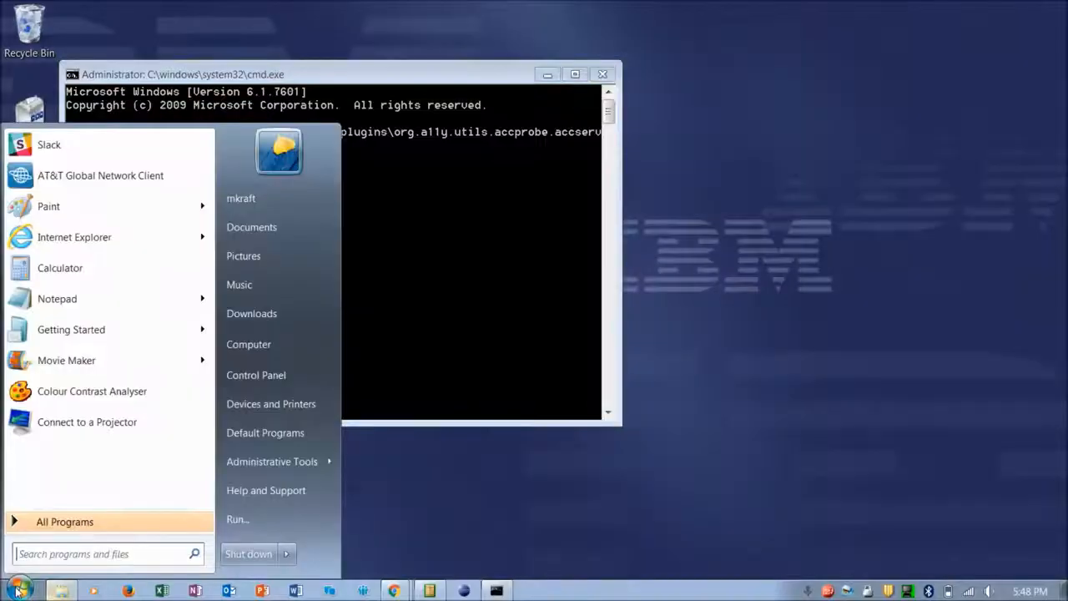
# Launch AccProbe from the Start menu search so its explorer lists the desktop's top-level windows
pyautogui.write('accpro')
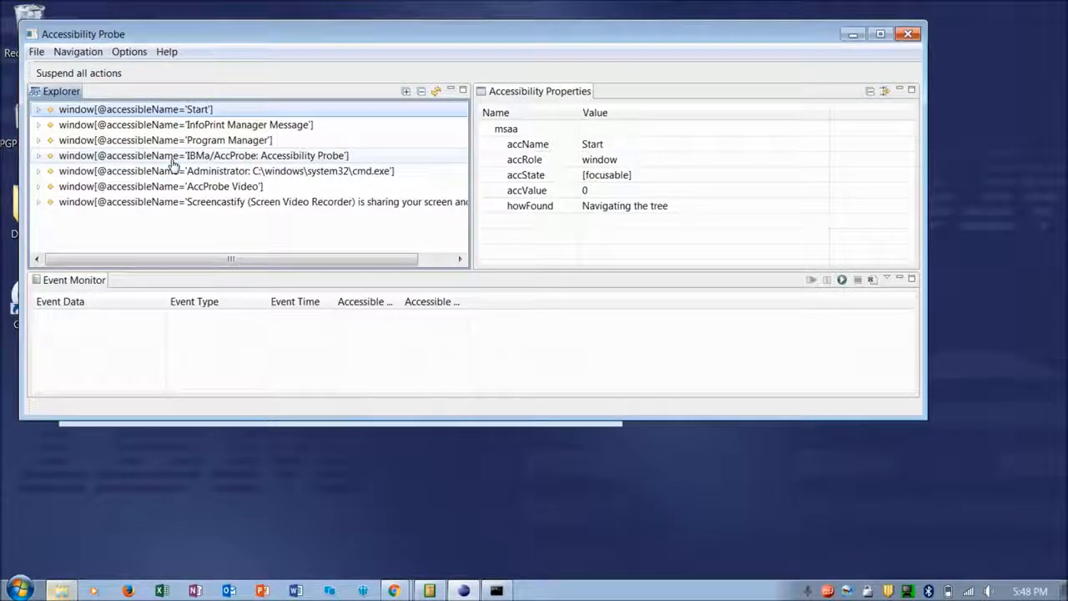
# Expand the AccProbe window and its titleBar[1] node, then select the Restore push button to show its properties
pyautogui.click(204, 156)
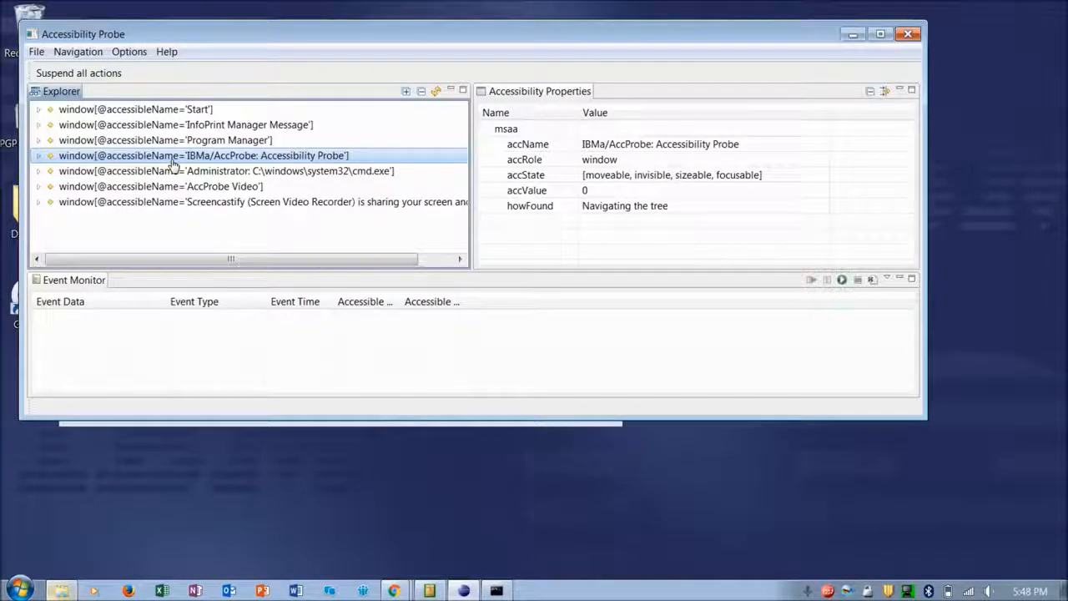
pyautogui.click(38, 155)
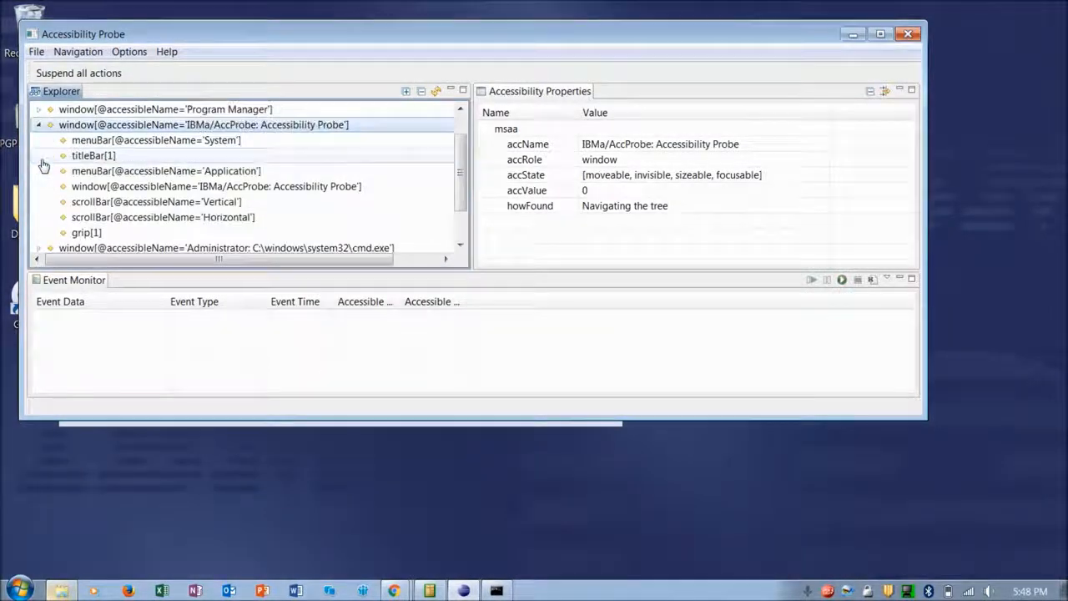
pyautogui.click(94, 157)
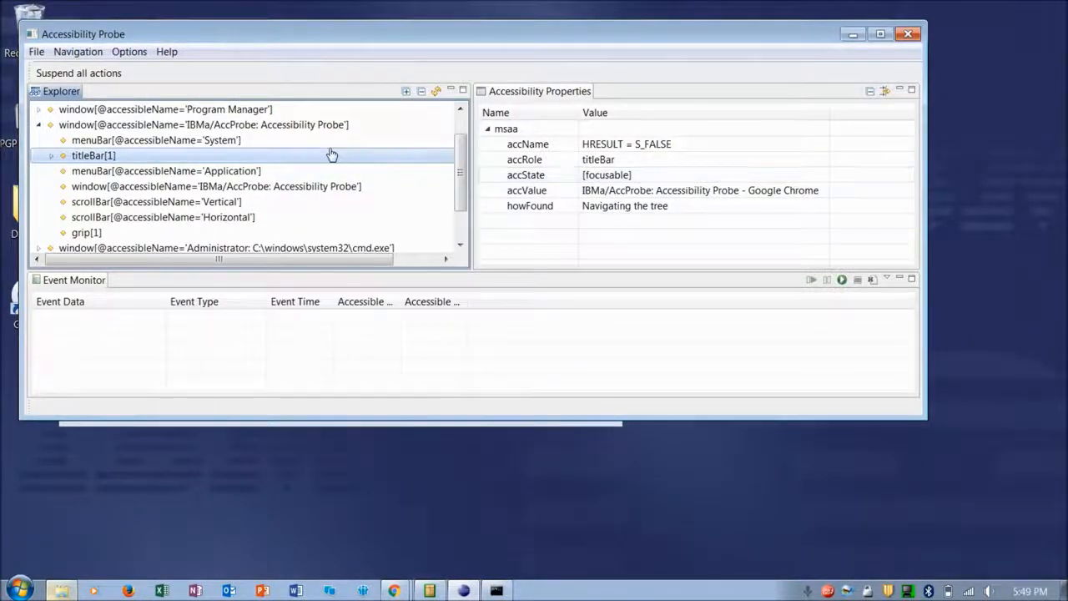
pyautogui.click(50, 156)
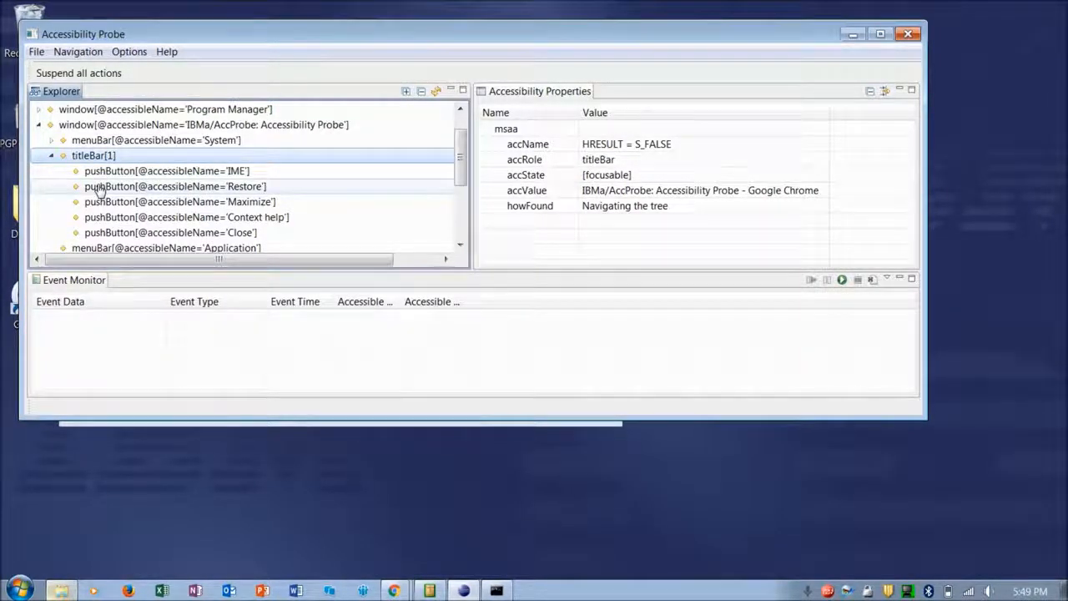
pyautogui.click(175, 186)
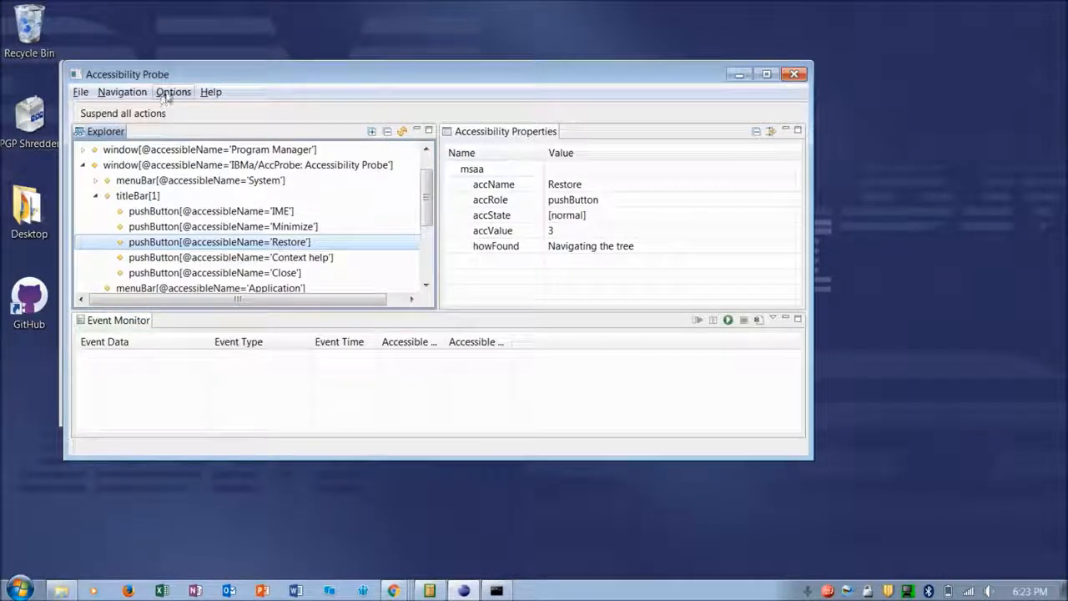
# Enable Always on top in the Options menu and return there to set Tracking
pyautogui.click(173, 92)
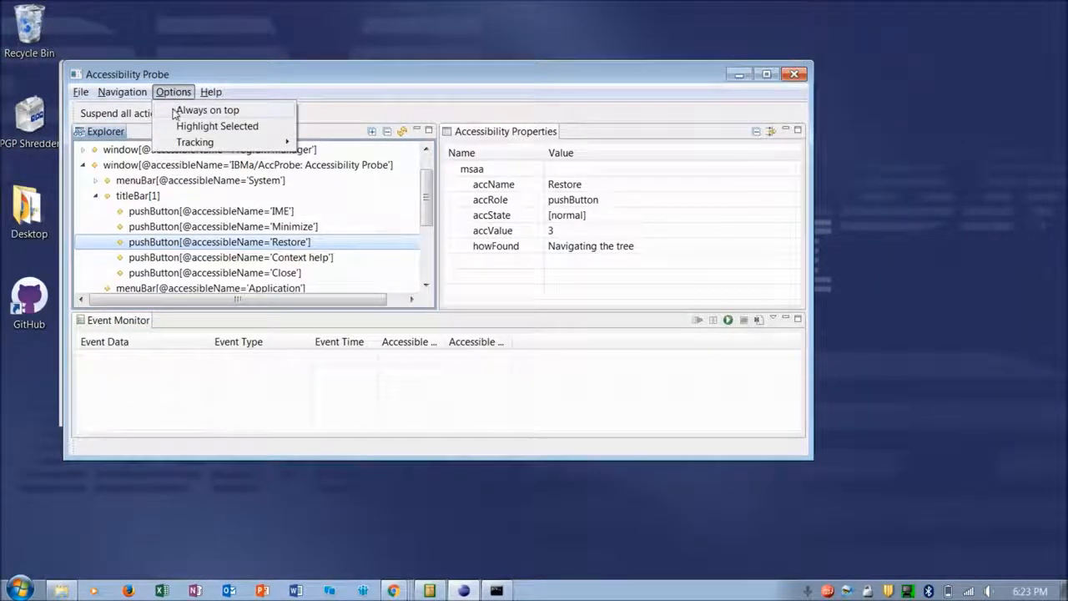
pyautogui.click(174, 92)
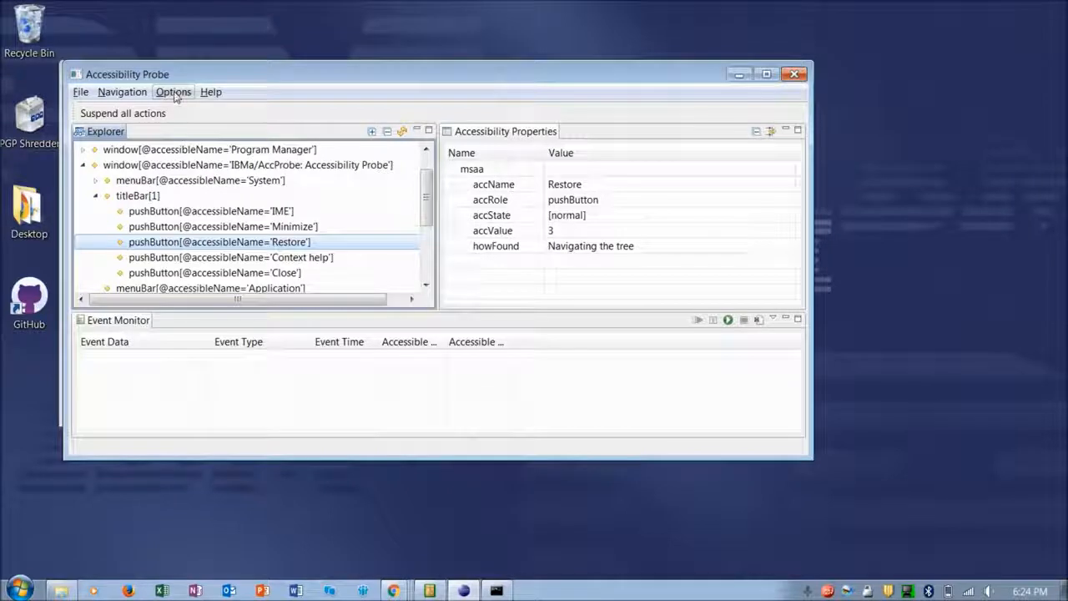
pyautogui.click(174, 91)
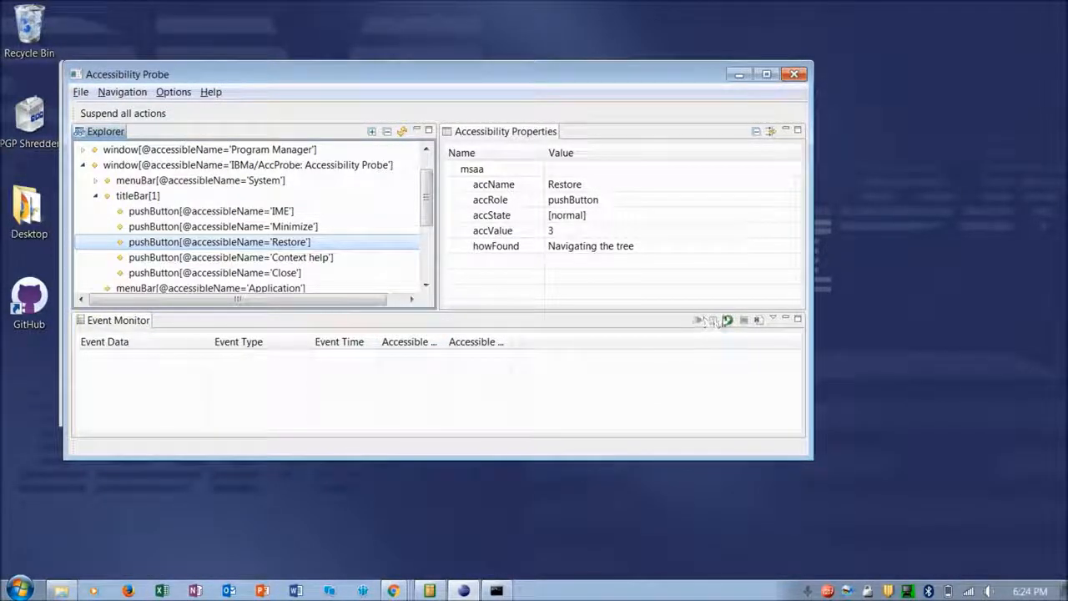
pyautogui.moveTo(798, 319)
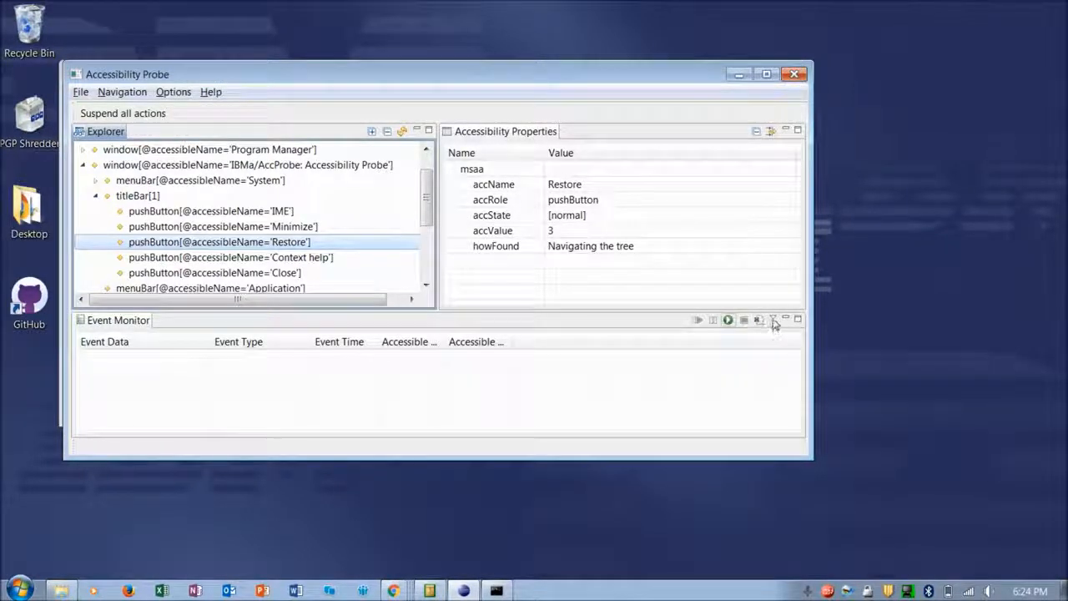
pyautogui.moveTo(775, 320)
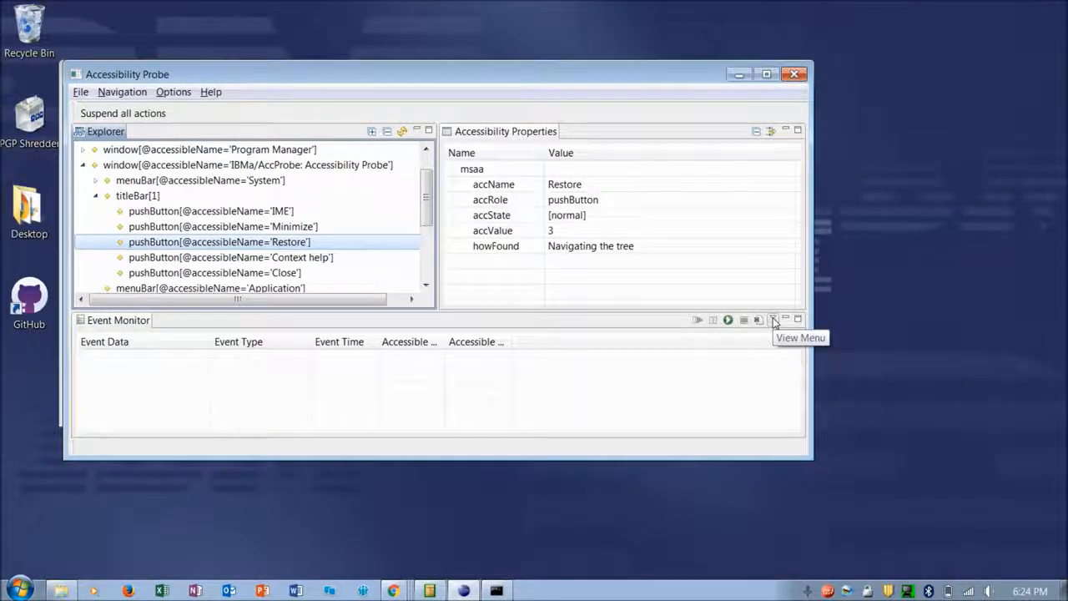
# Deselect all watched events and keep only EVENT_OBJECT_FOCUS in the event monitor
pyautogui.click(771, 321)
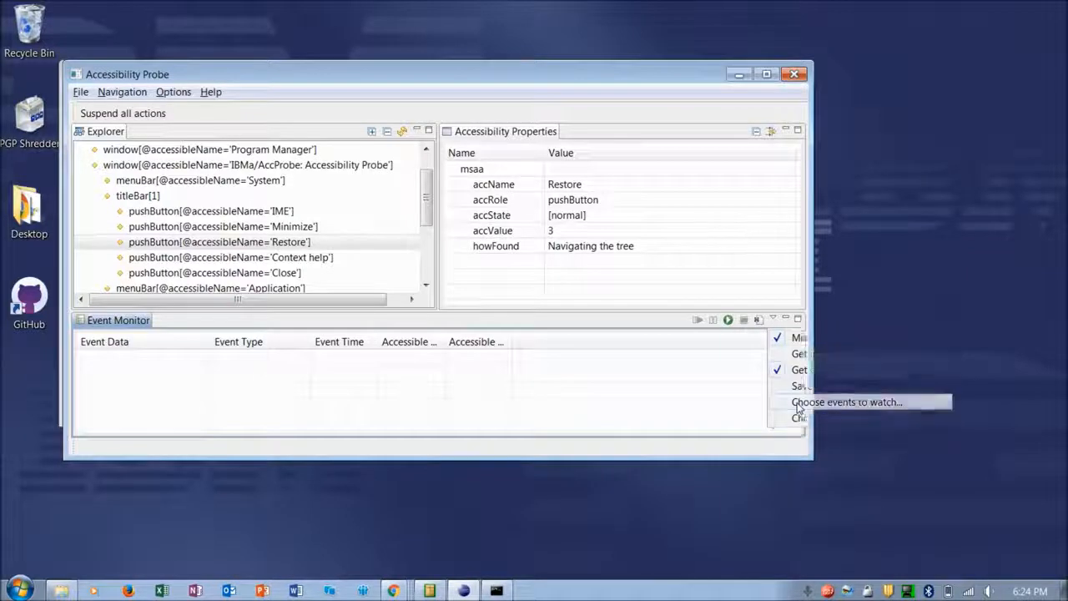
pyautogui.click(846, 401)
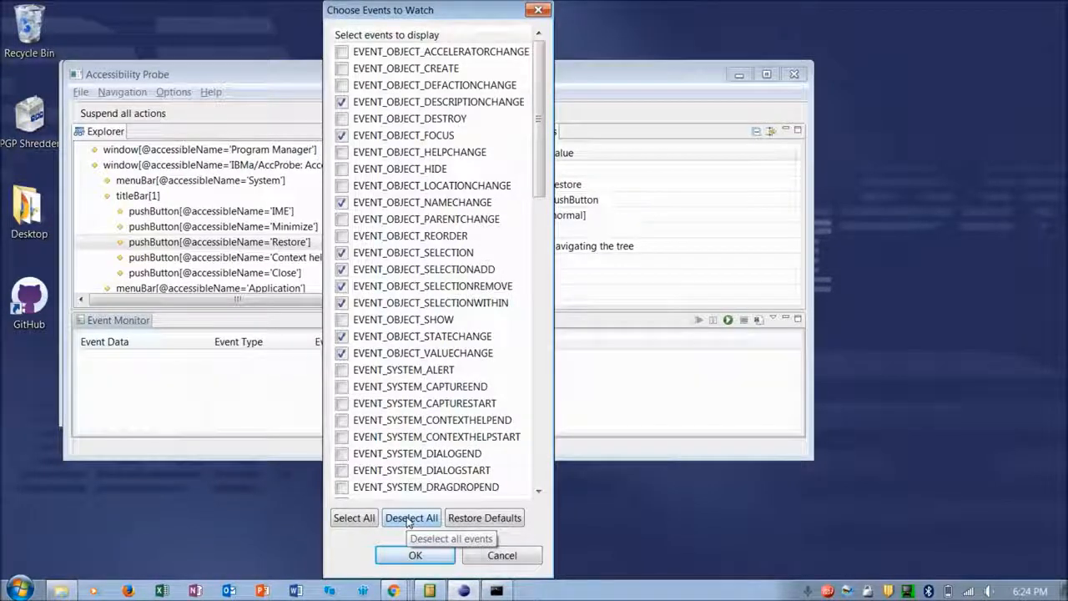
pyautogui.click(410, 518)
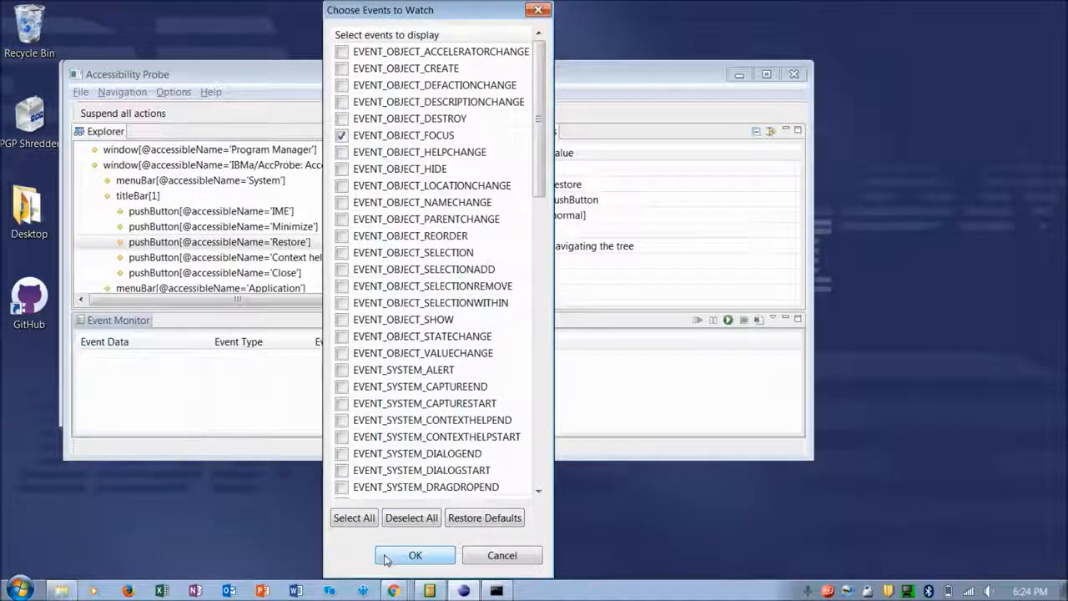
pyautogui.click(414, 554)
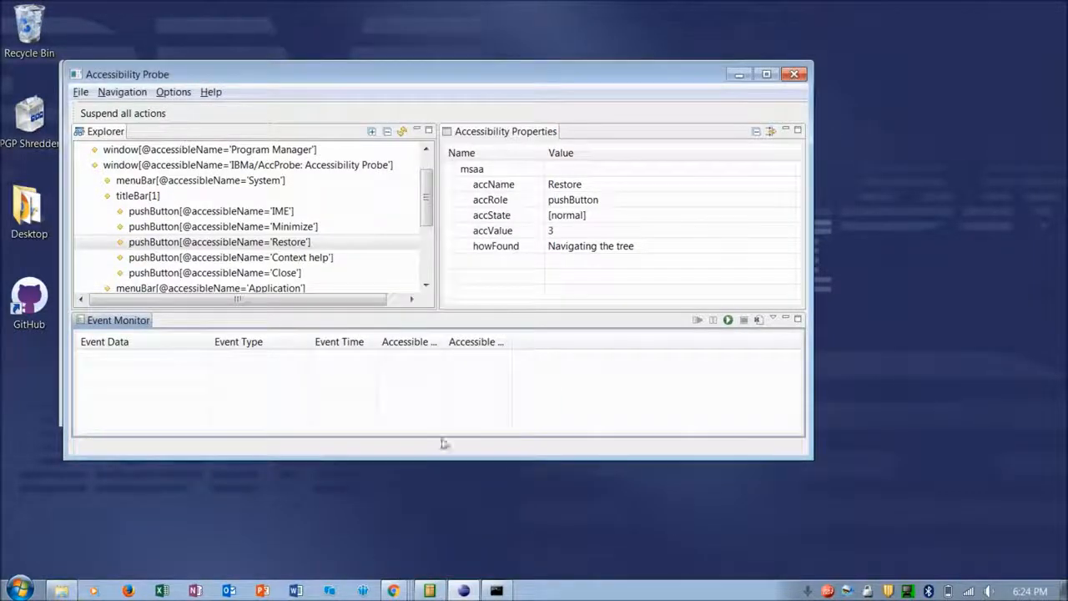
pyautogui.moveTo(628, 393)
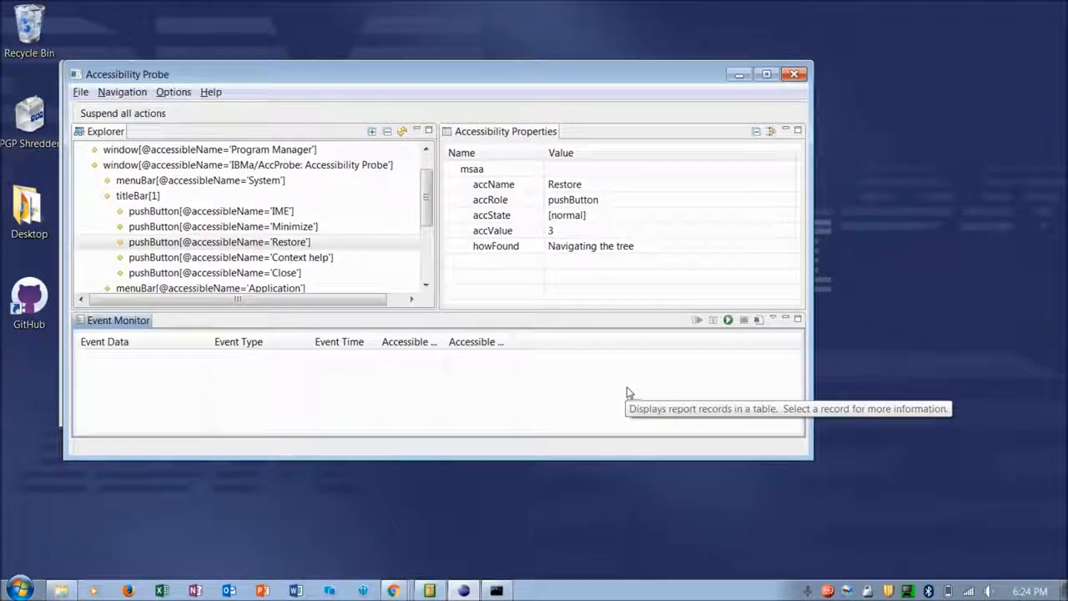